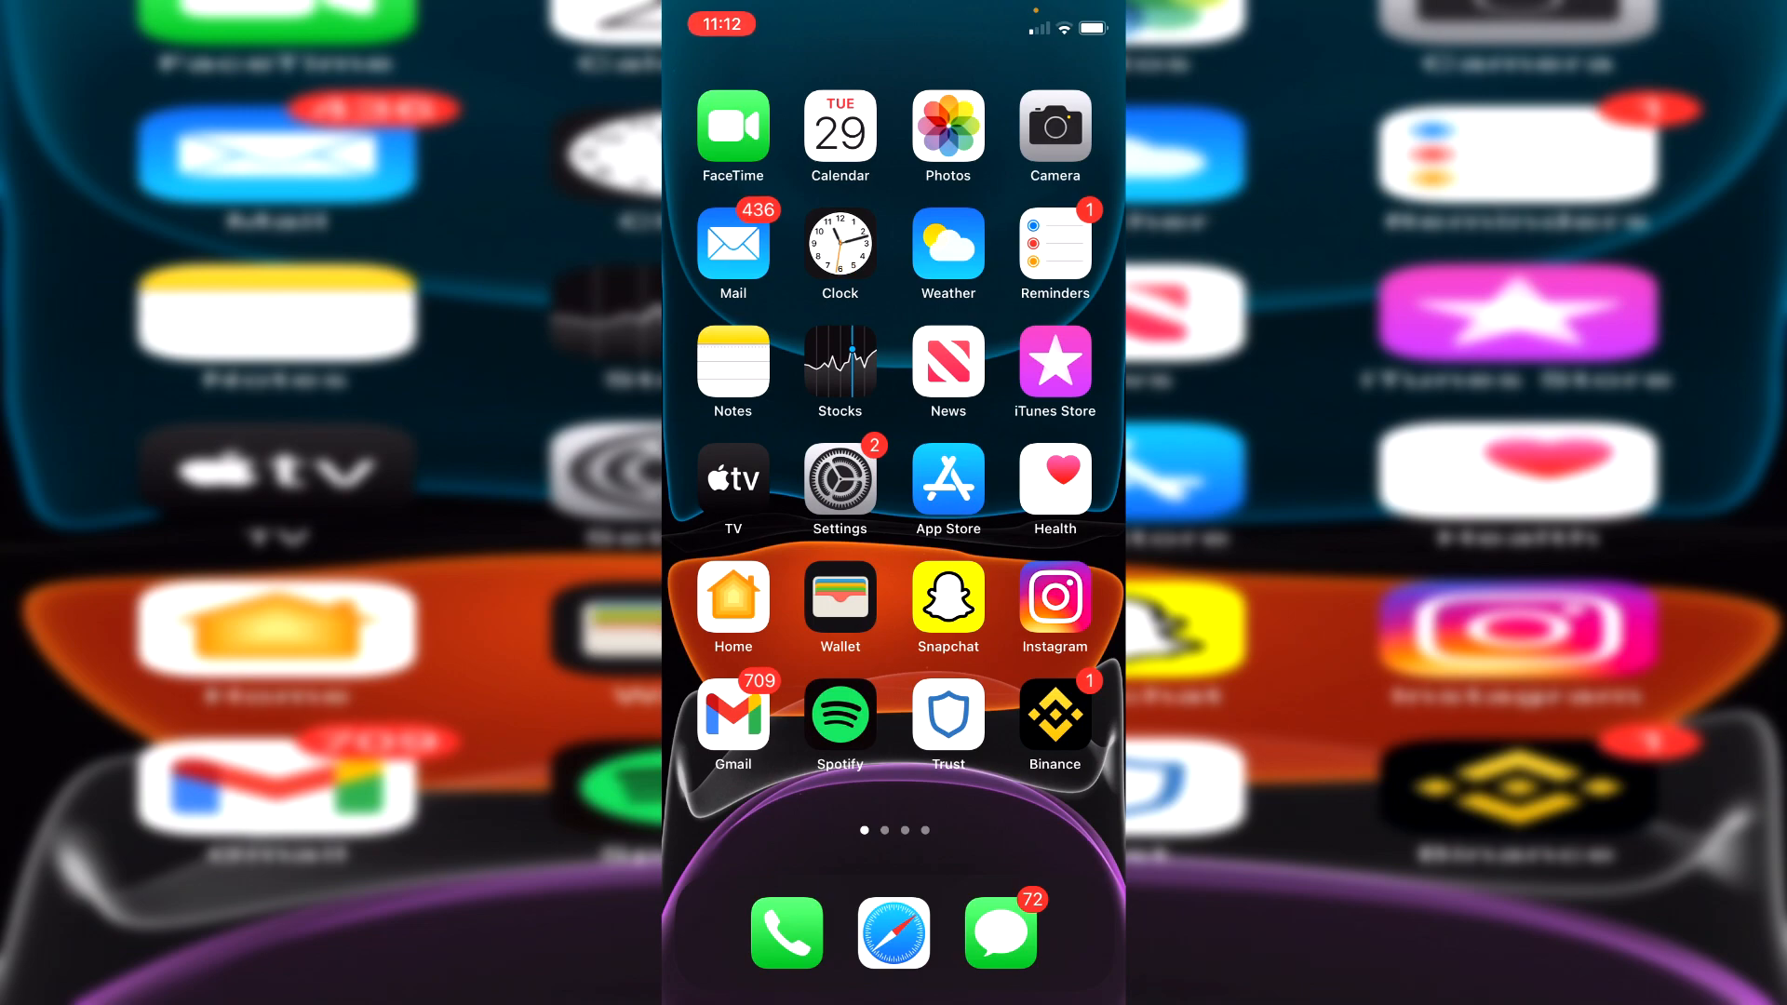
Step: Launch Snapchat from the home screen a few times, landing on the camera screen
click(948, 595)
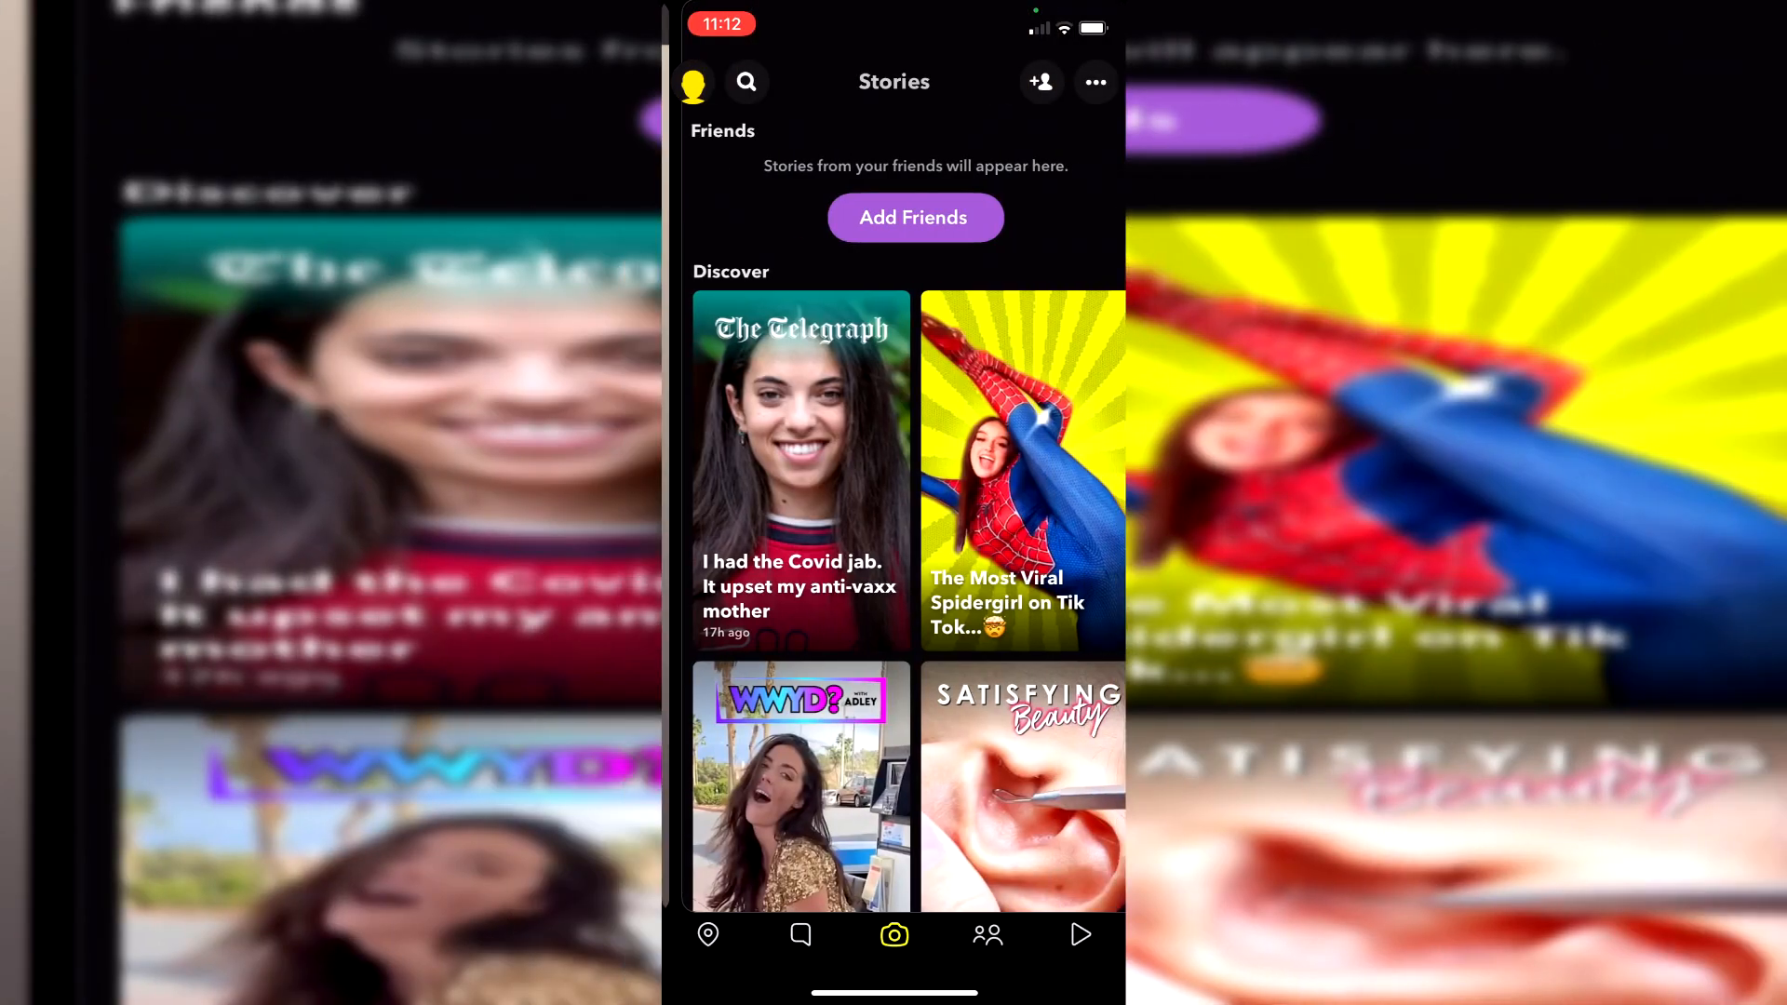
click(894, 934)
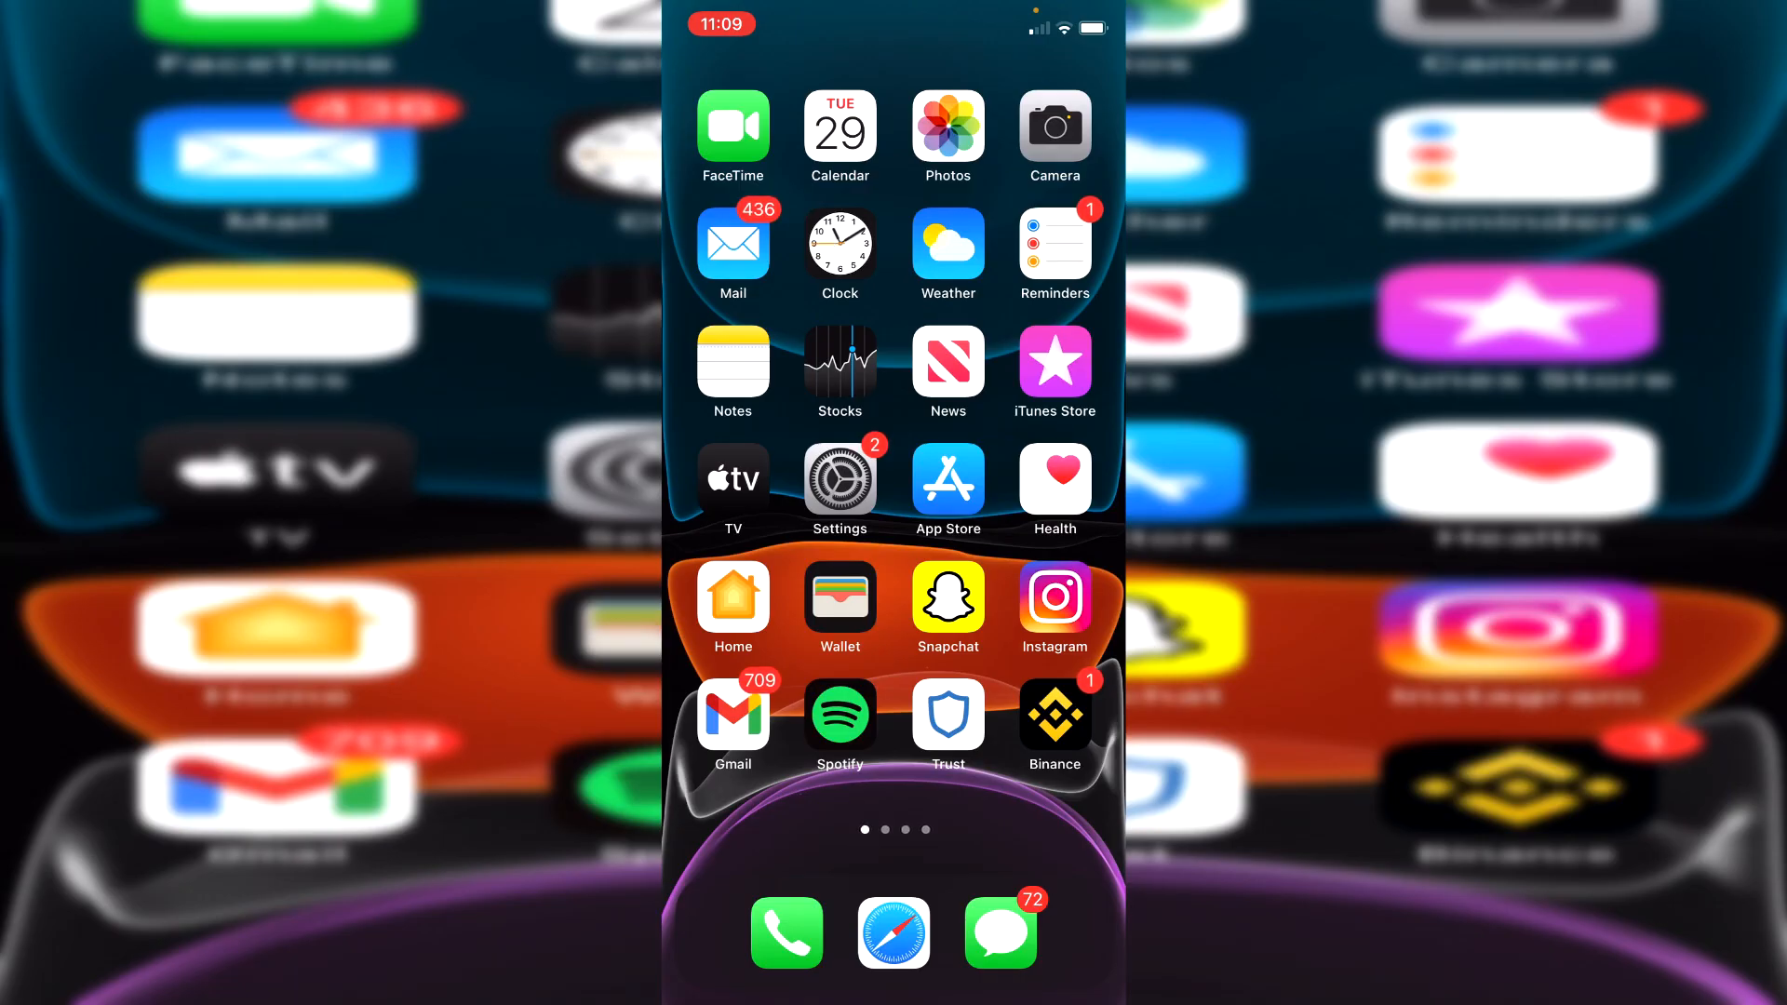
click(948, 596)
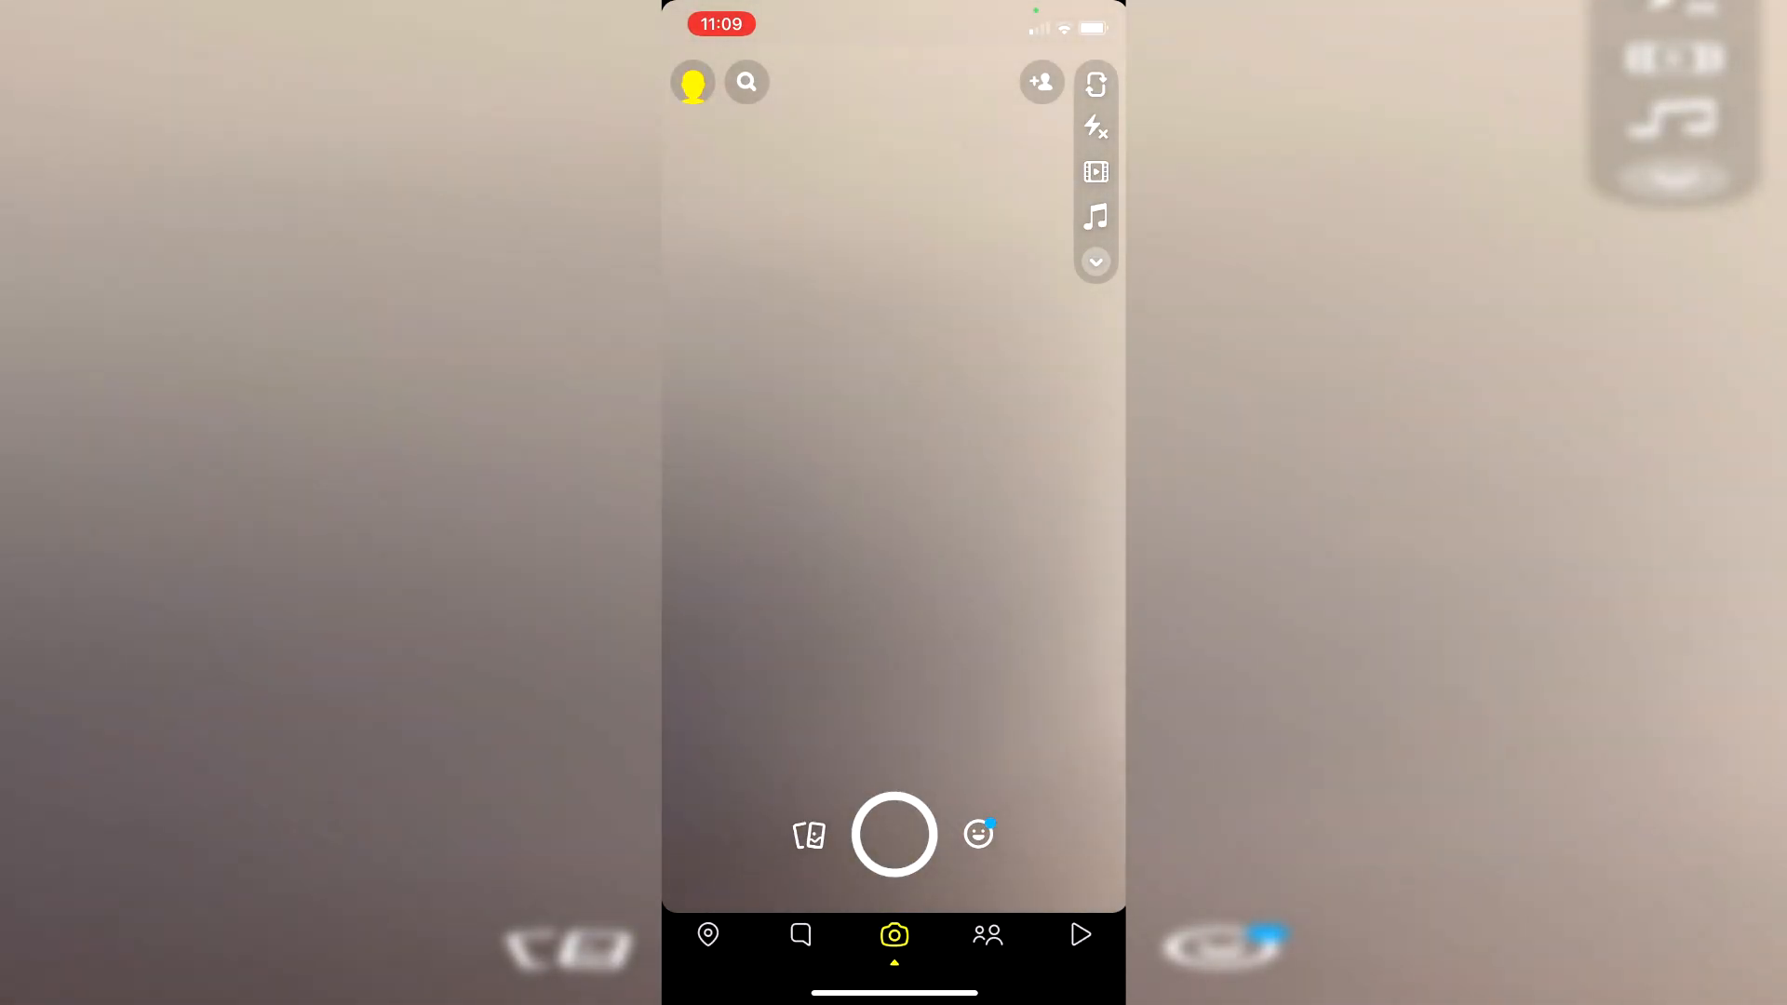
click(800, 934)
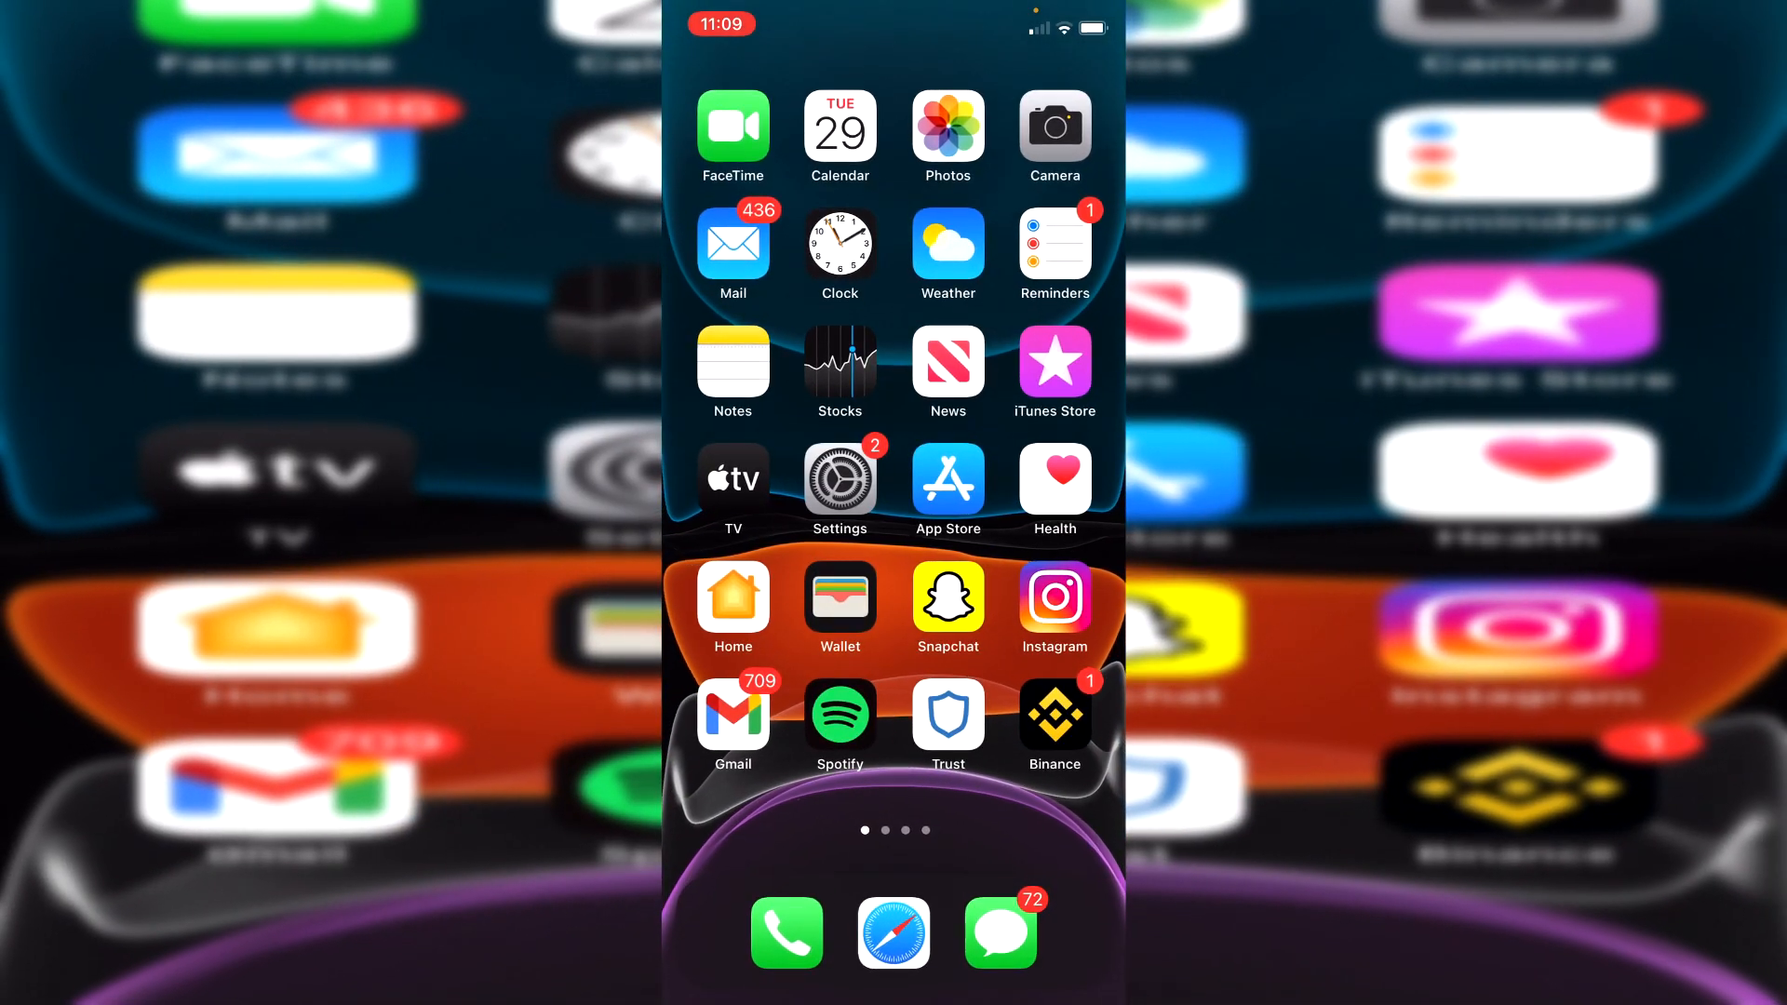
click(948, 598)
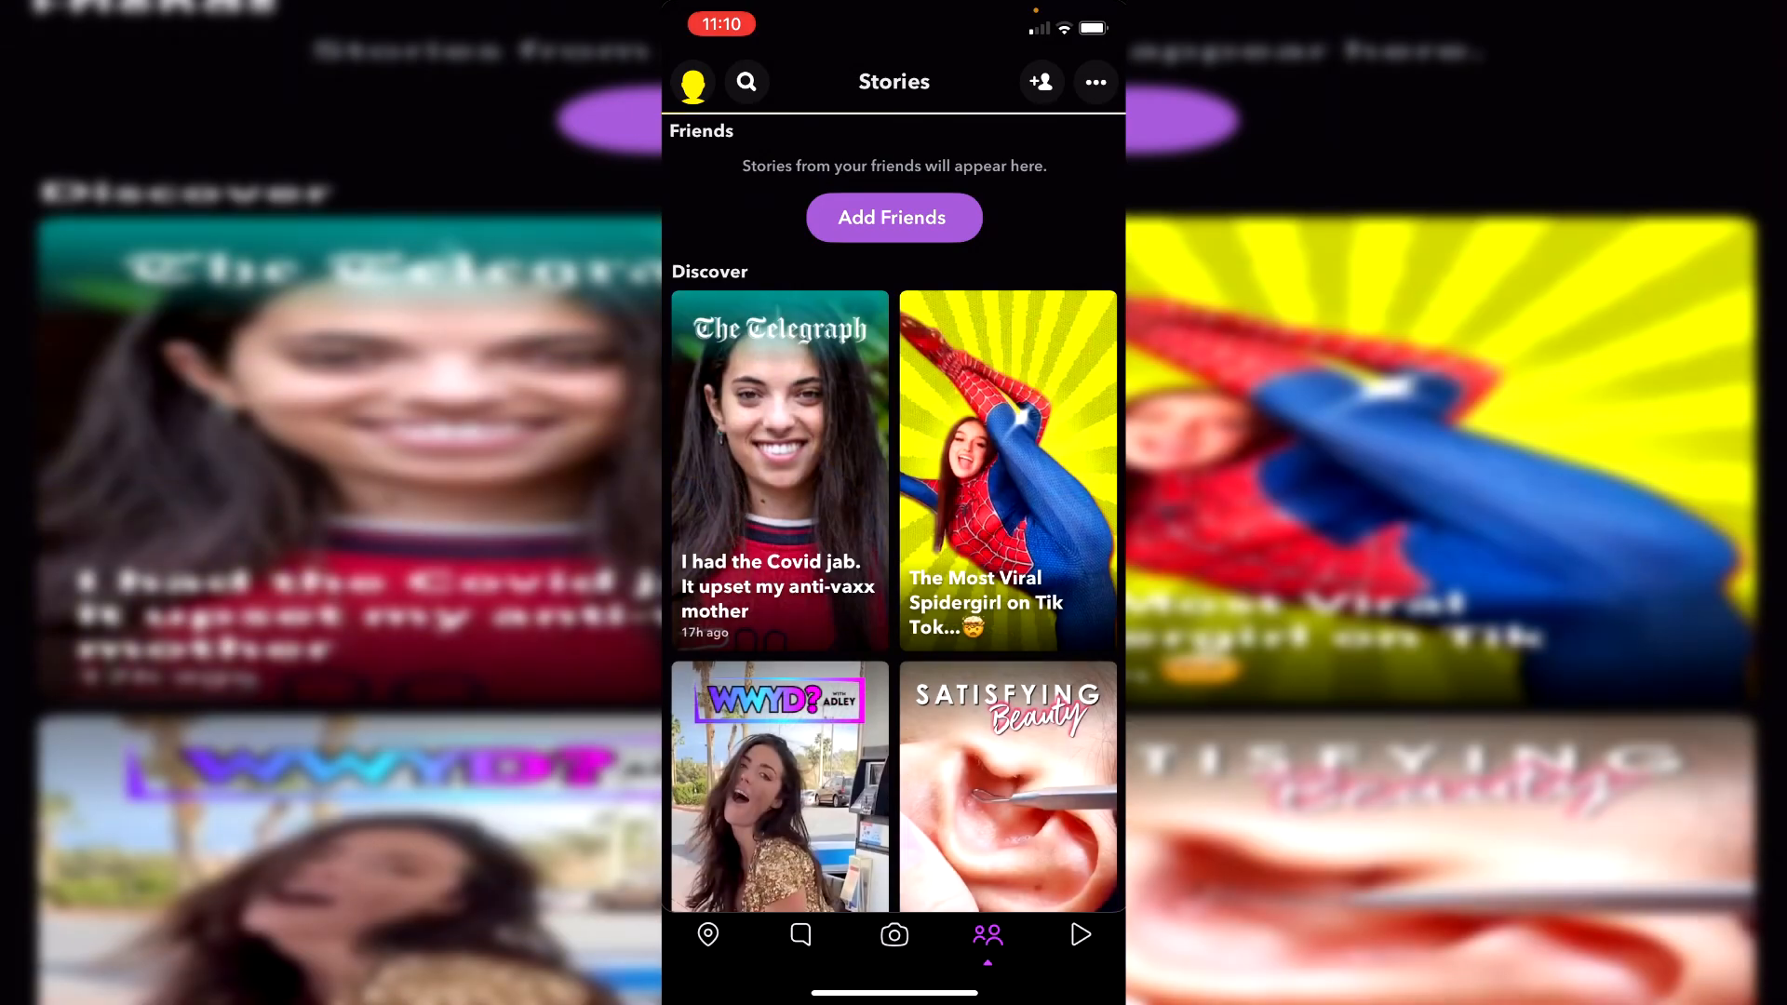
click(894, 934)
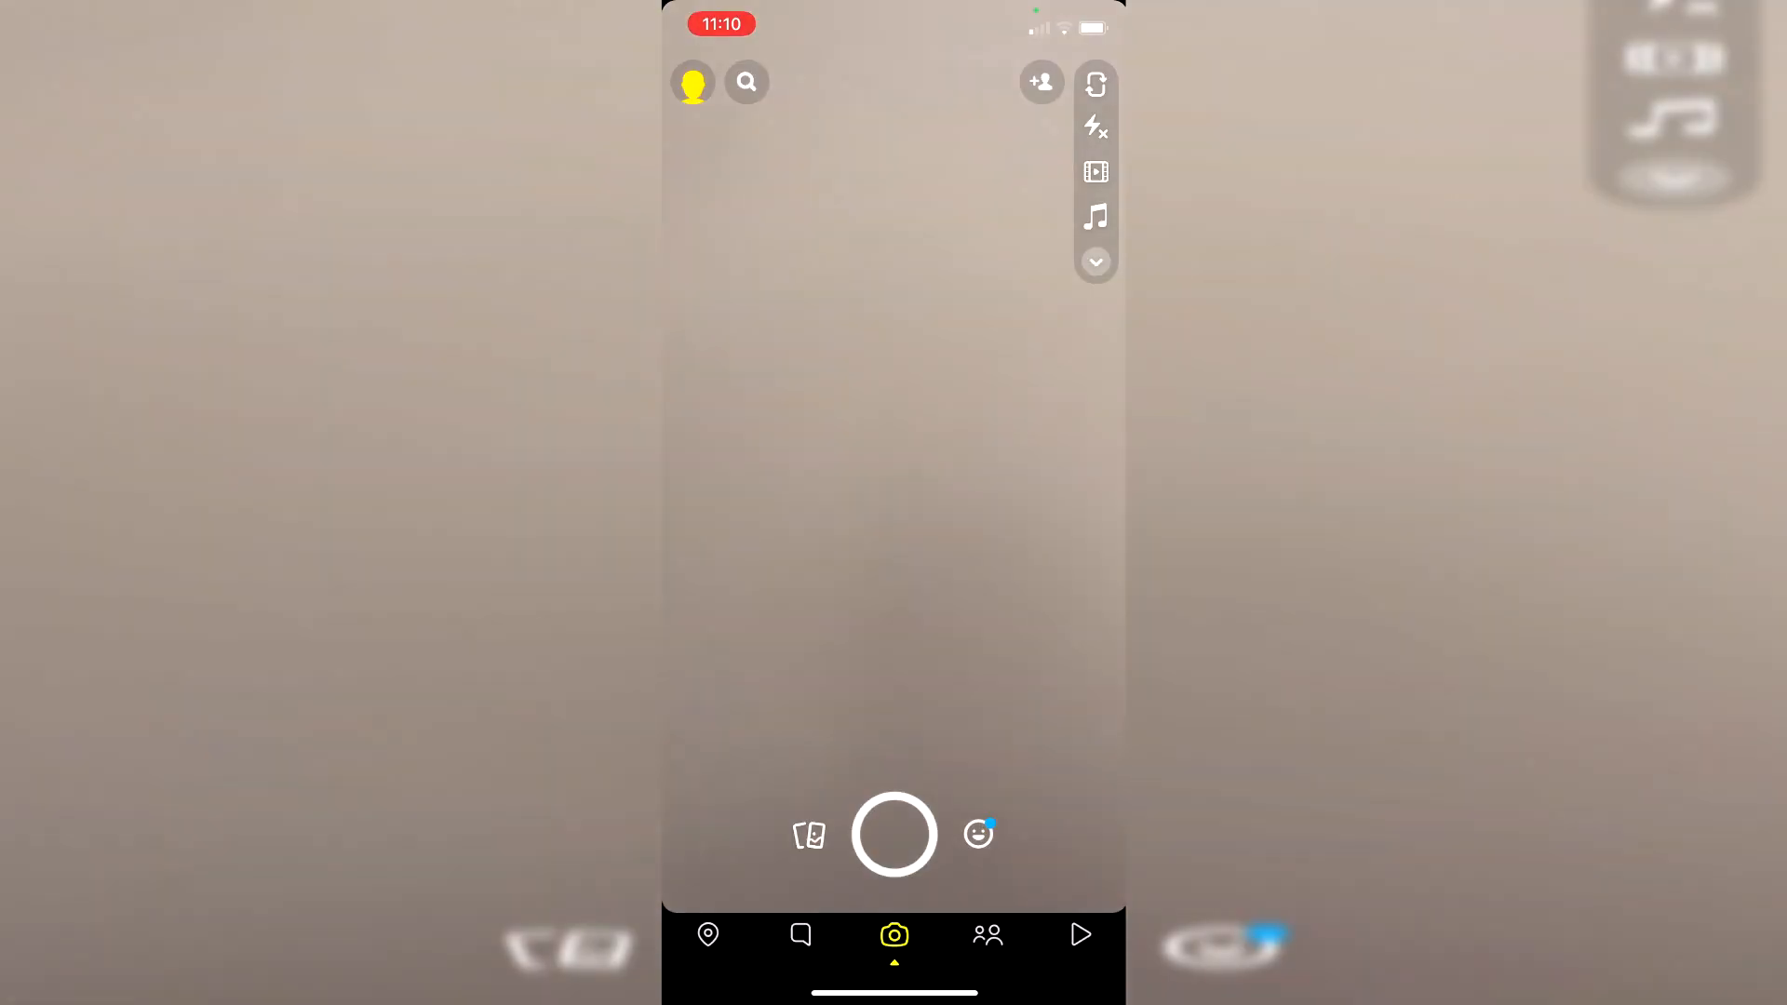
Step: View your own profile page from the Bitmoji avatar and scroll through its sections
click(693, 82)
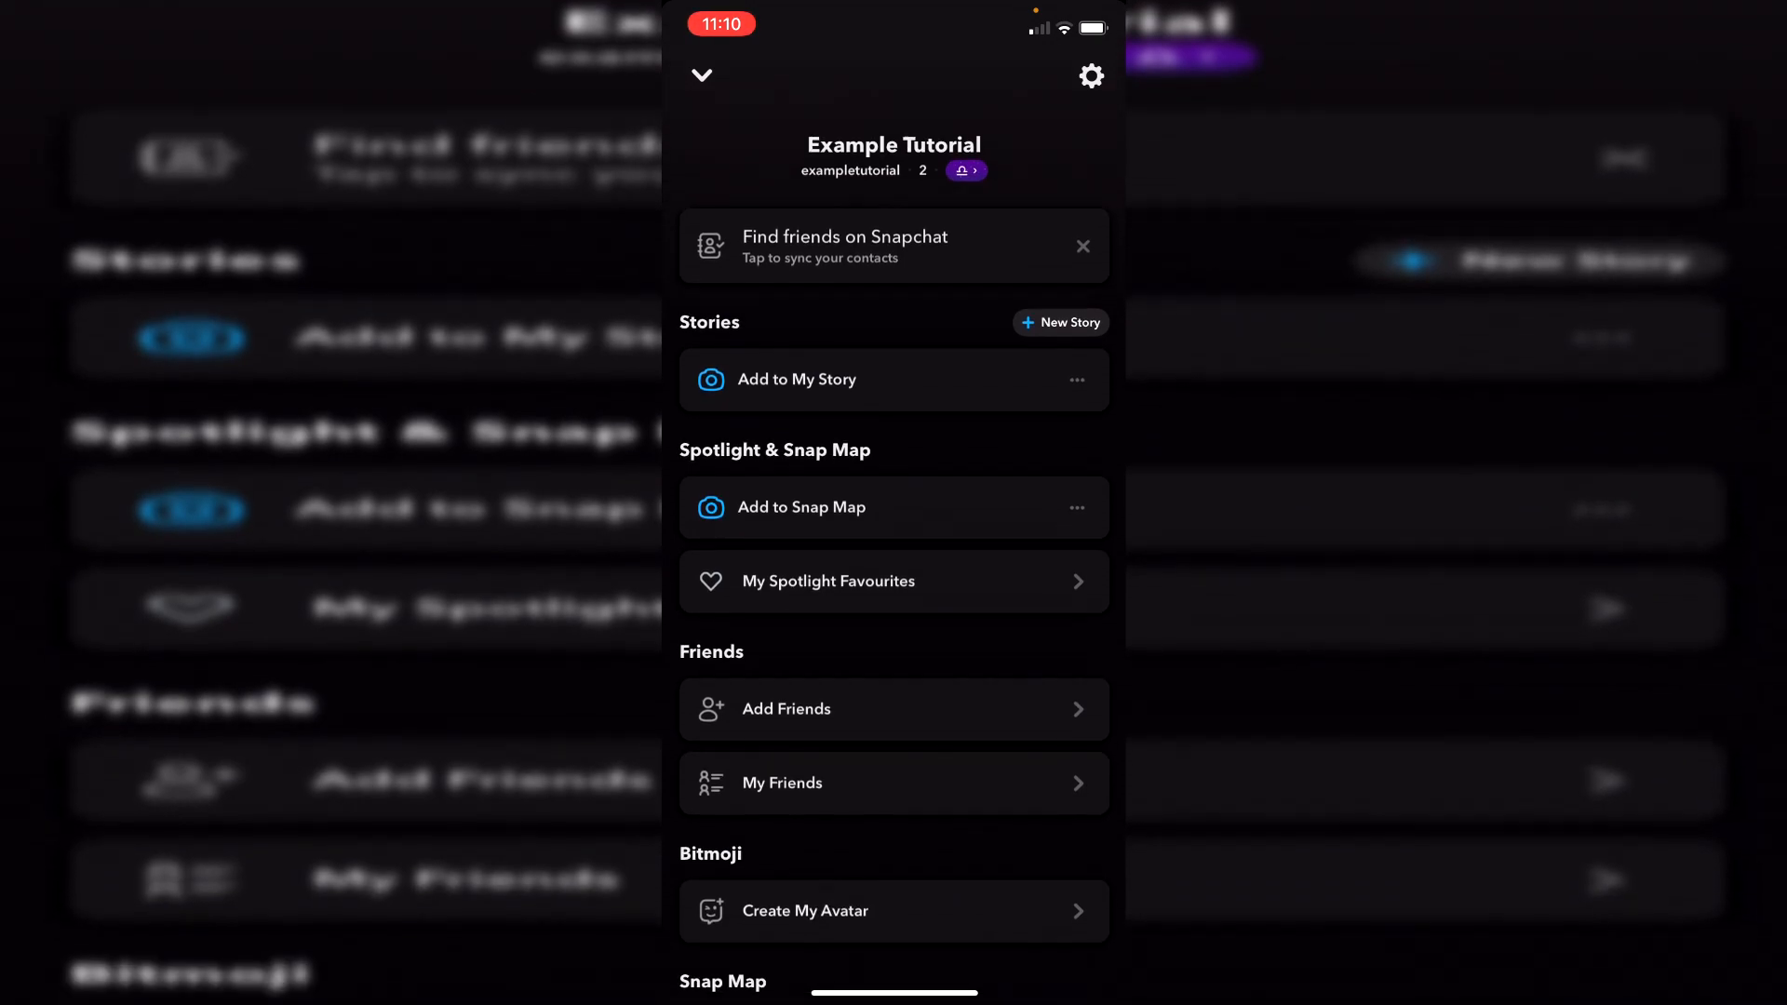
scroll(up, 3)
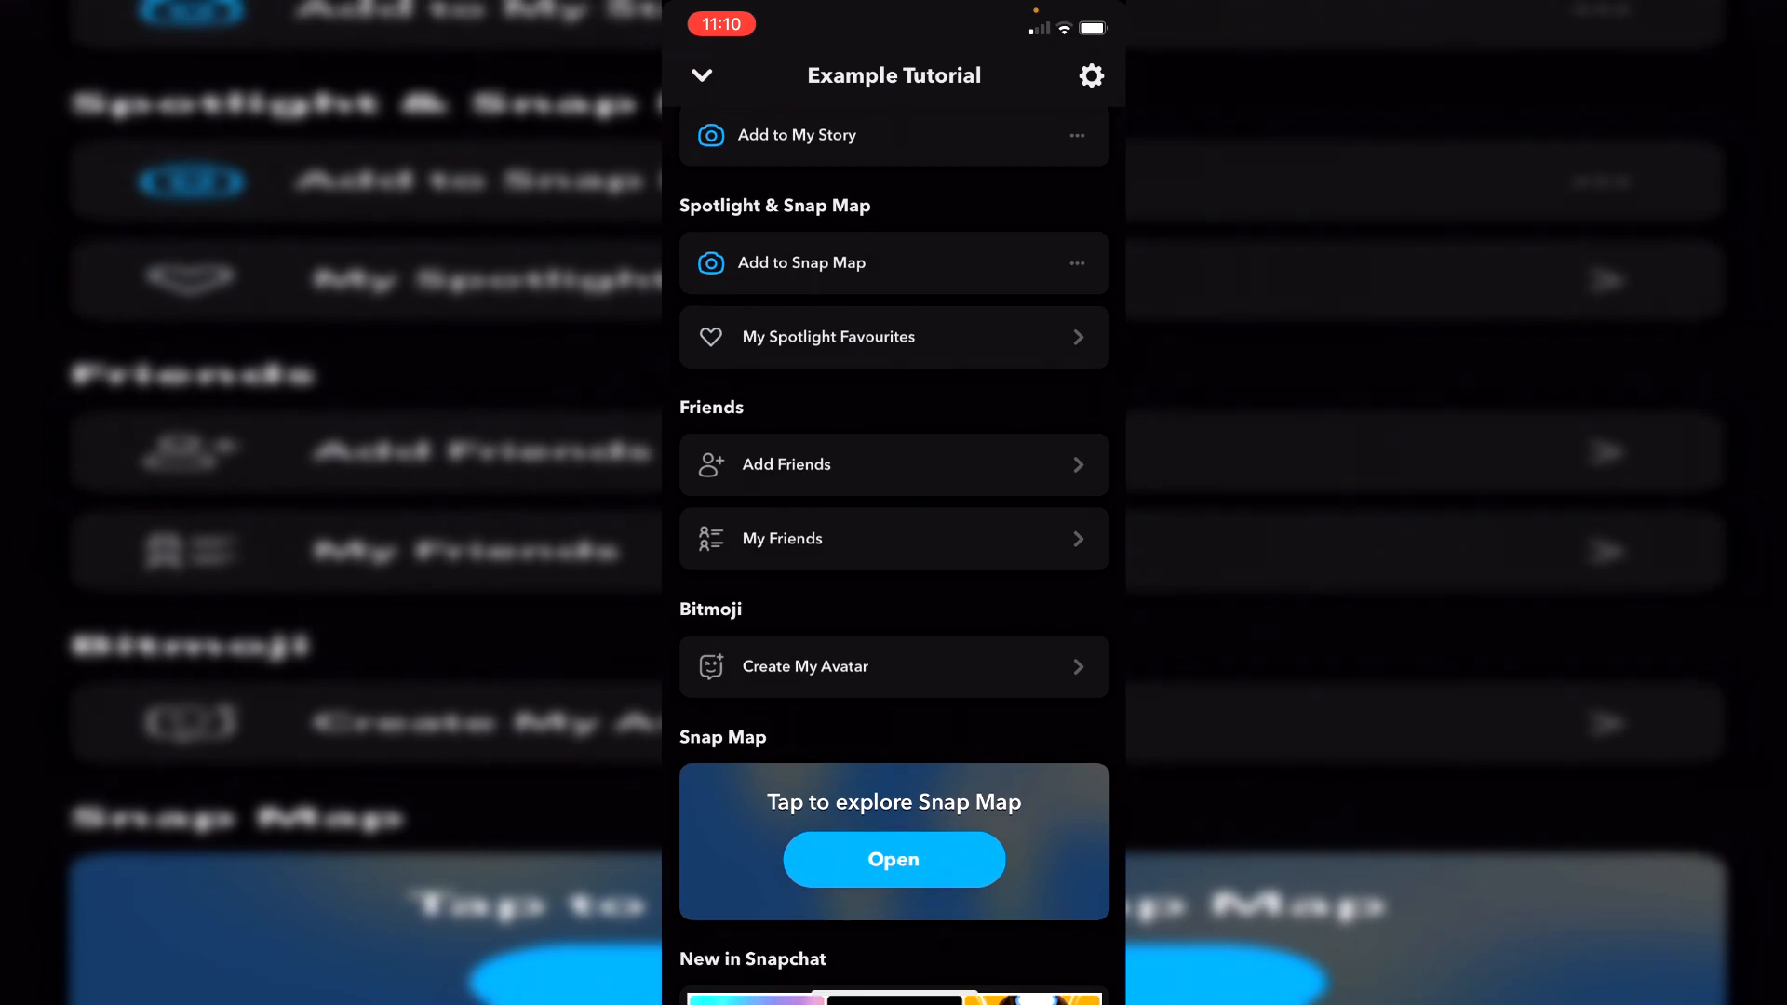
scroll(up, 3)
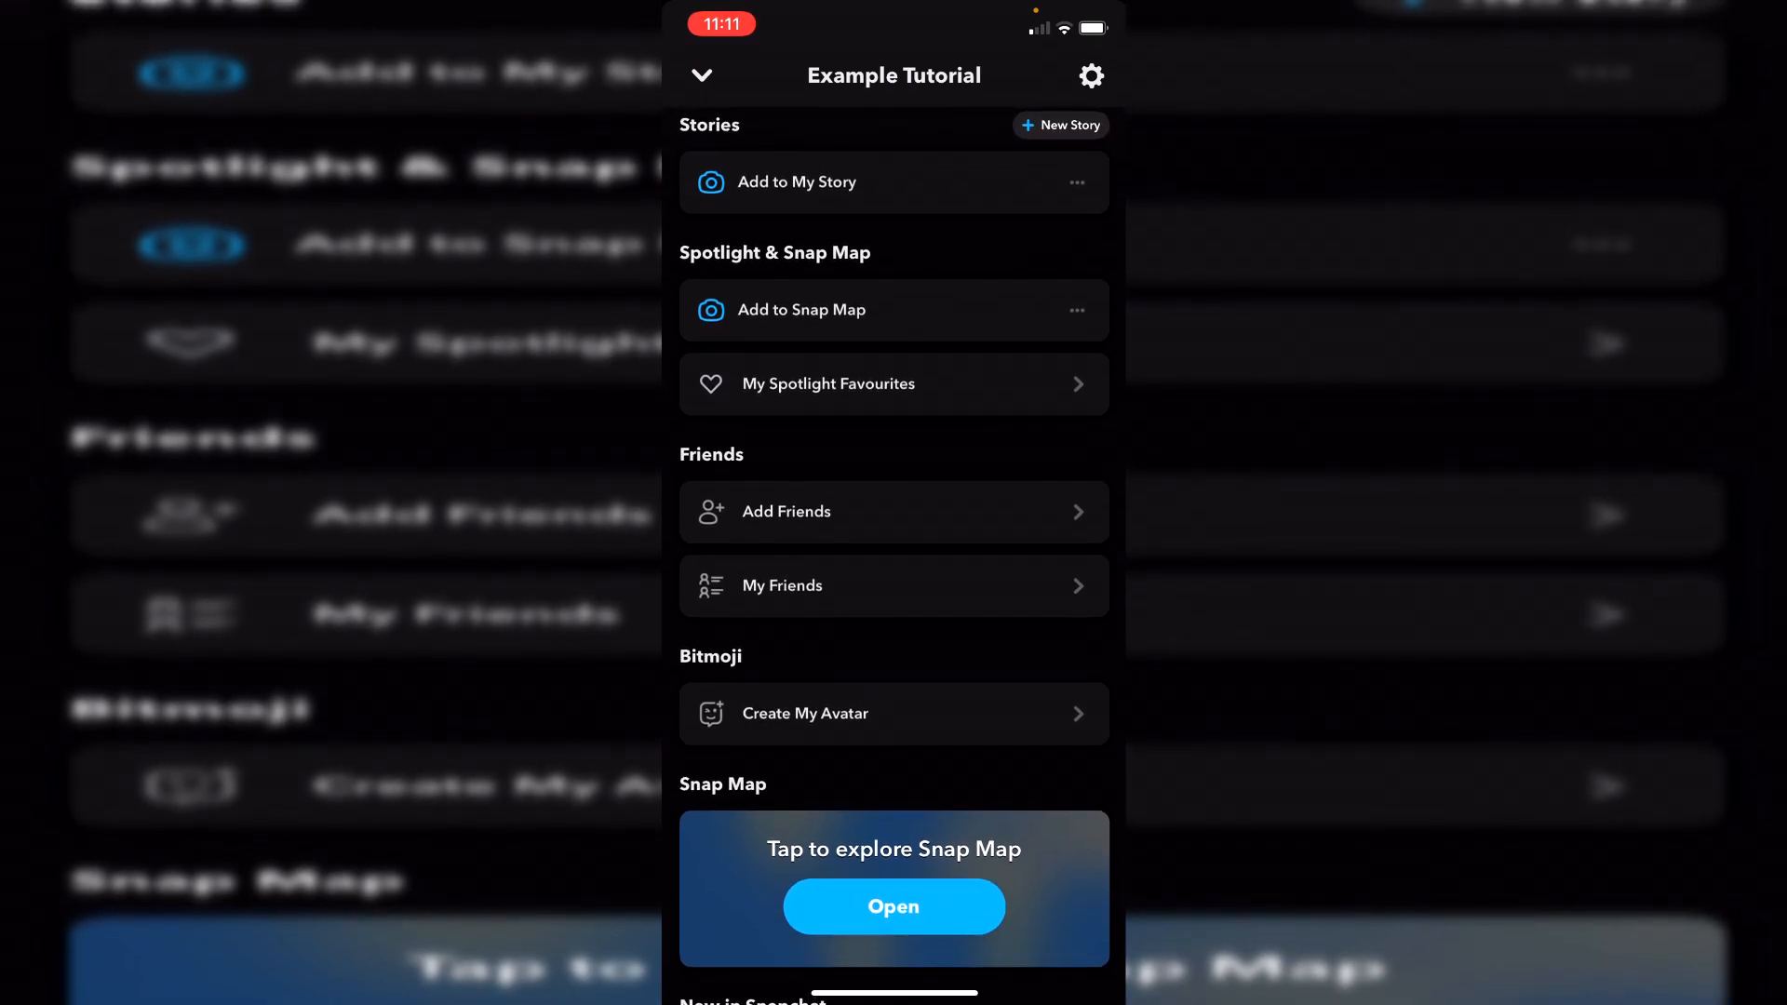
scroll(down, 3)
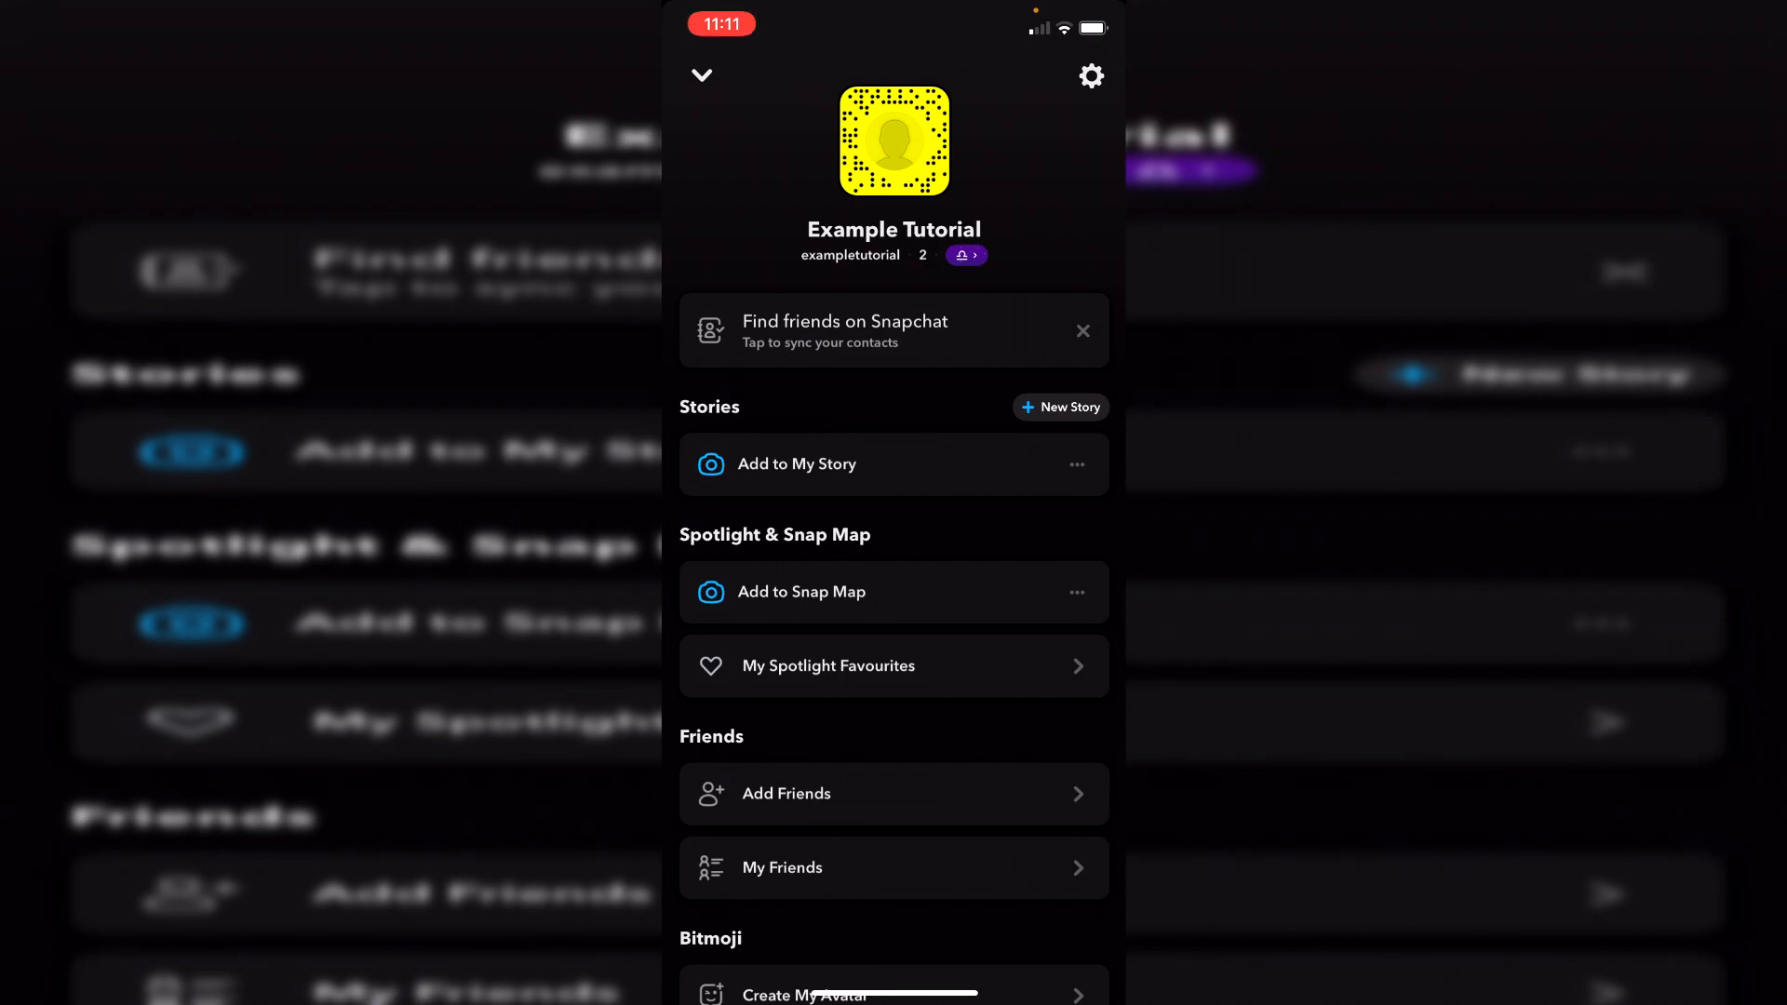
click(1089, 76)
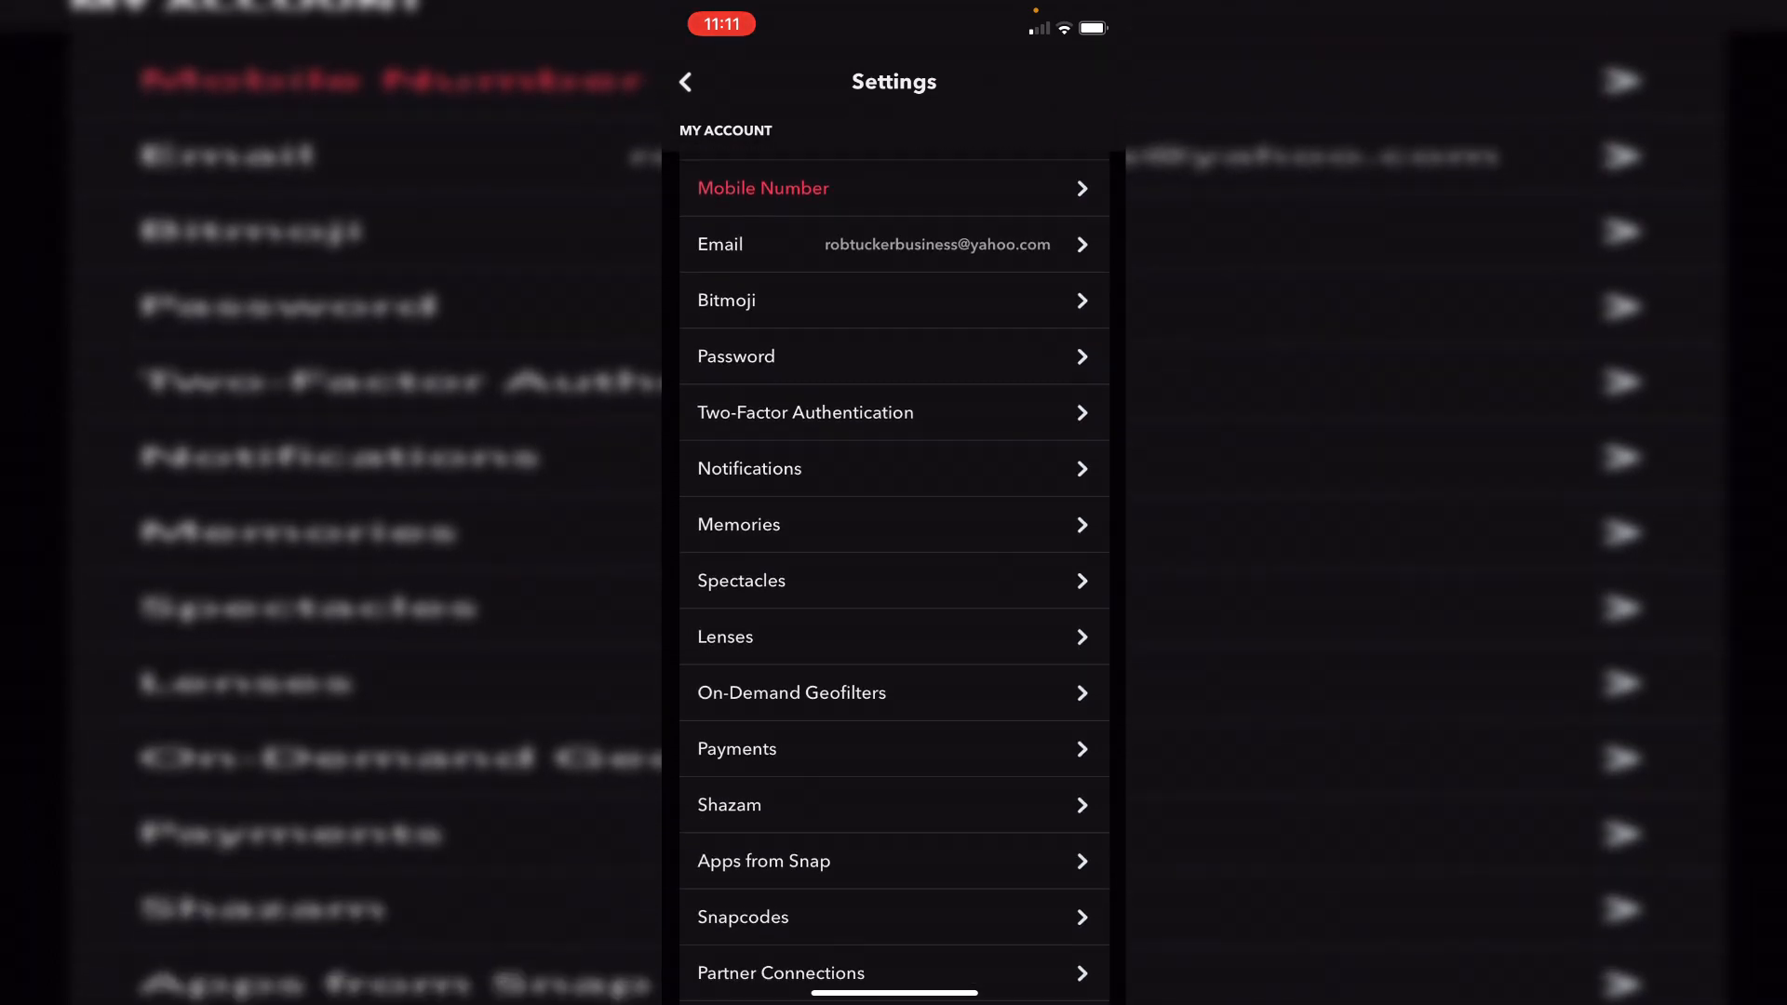
Step: Reach the App Appearance page under My Account in Settings
scroll(down, 3)
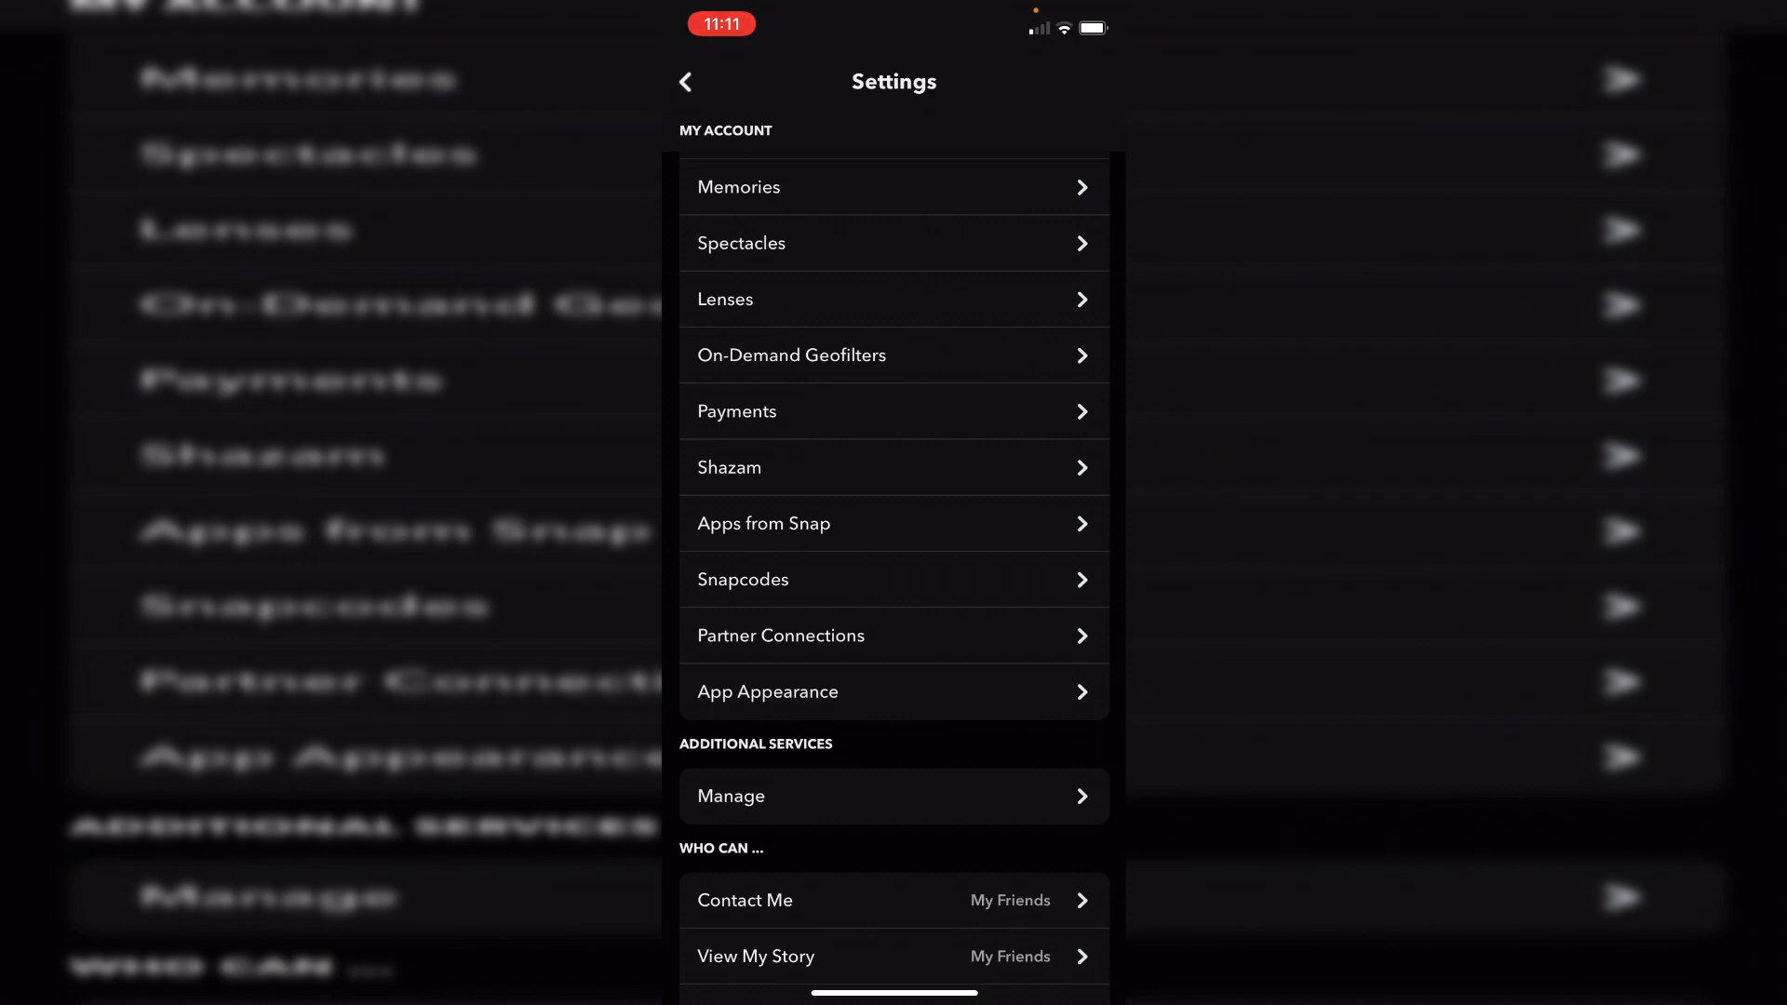
click(767, 693)
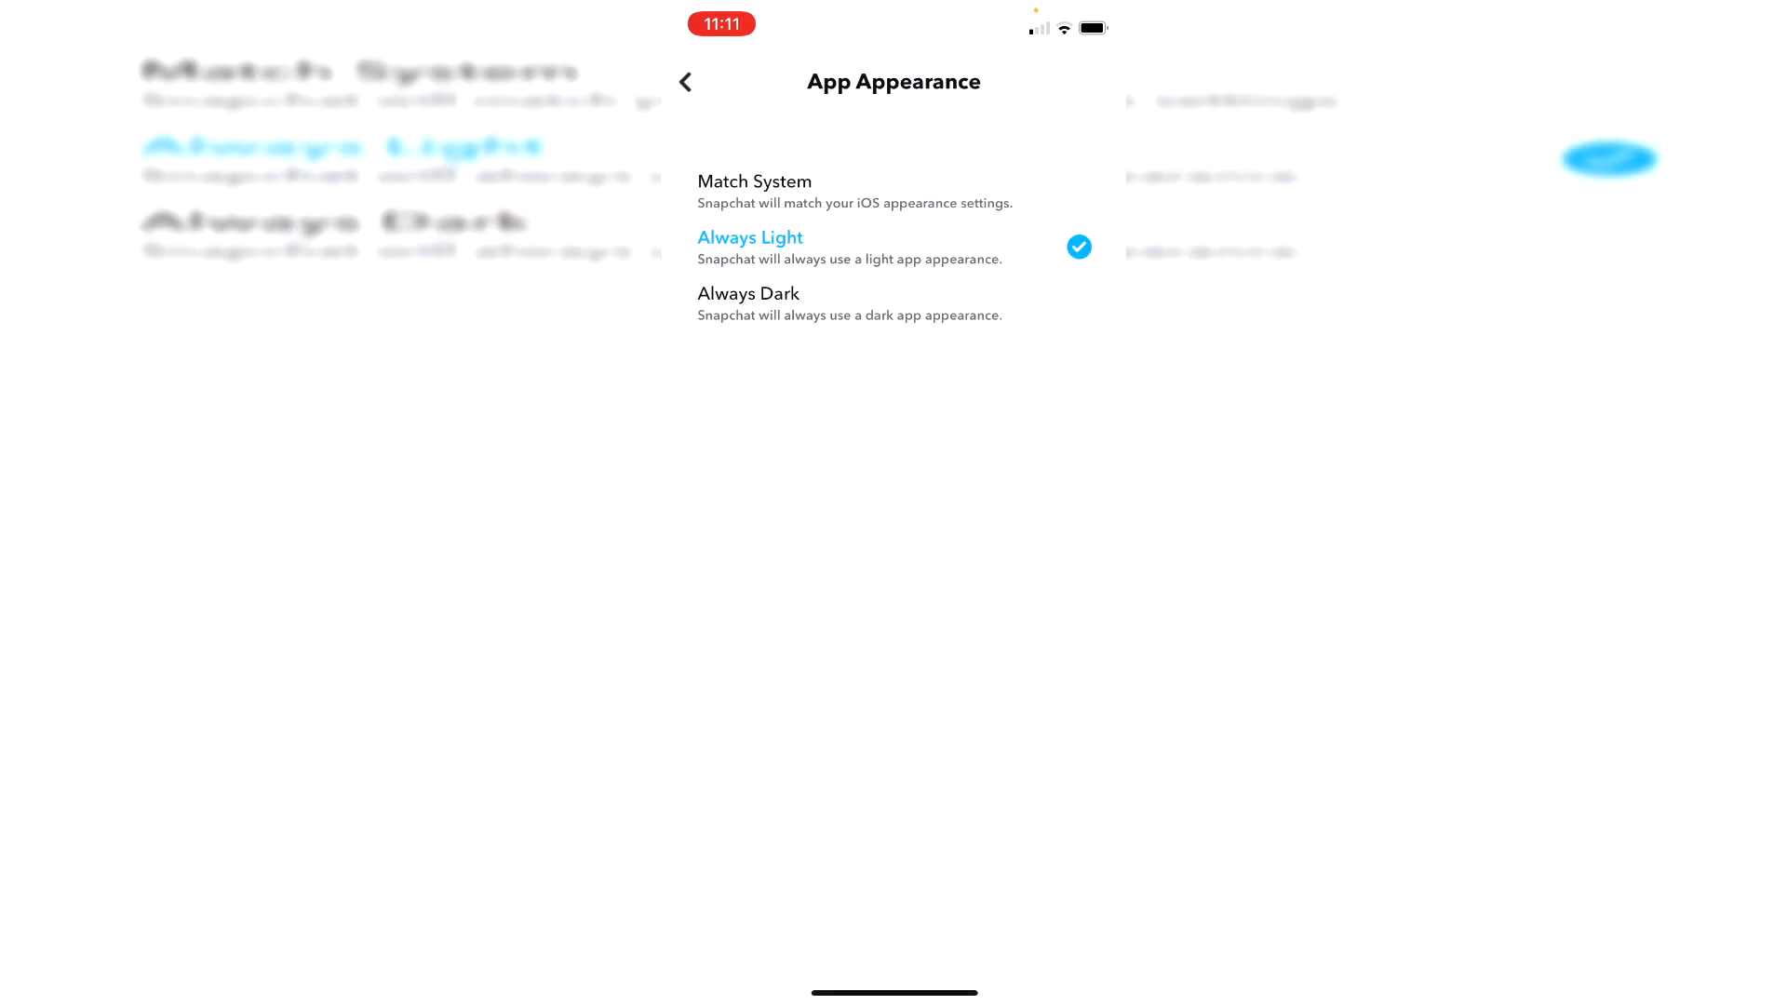
Step: Set the app appearance to Always Dark and return to the Settings list
click(754, 190)
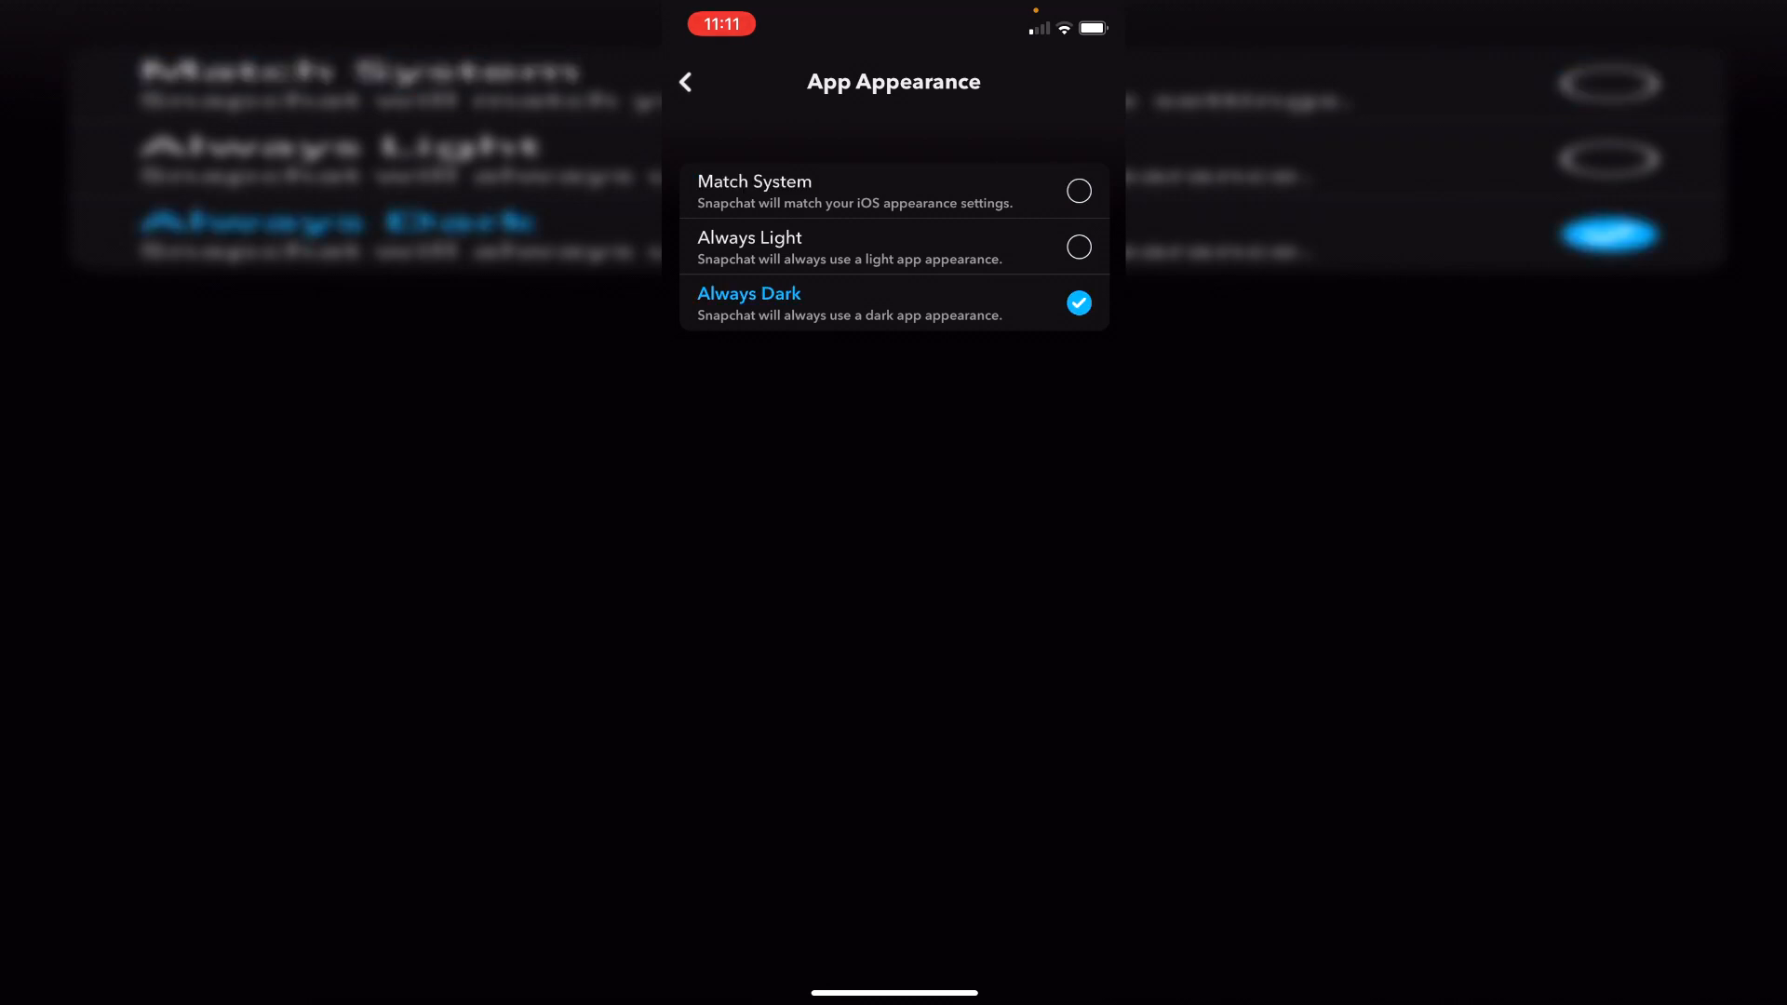
click(687, 82)
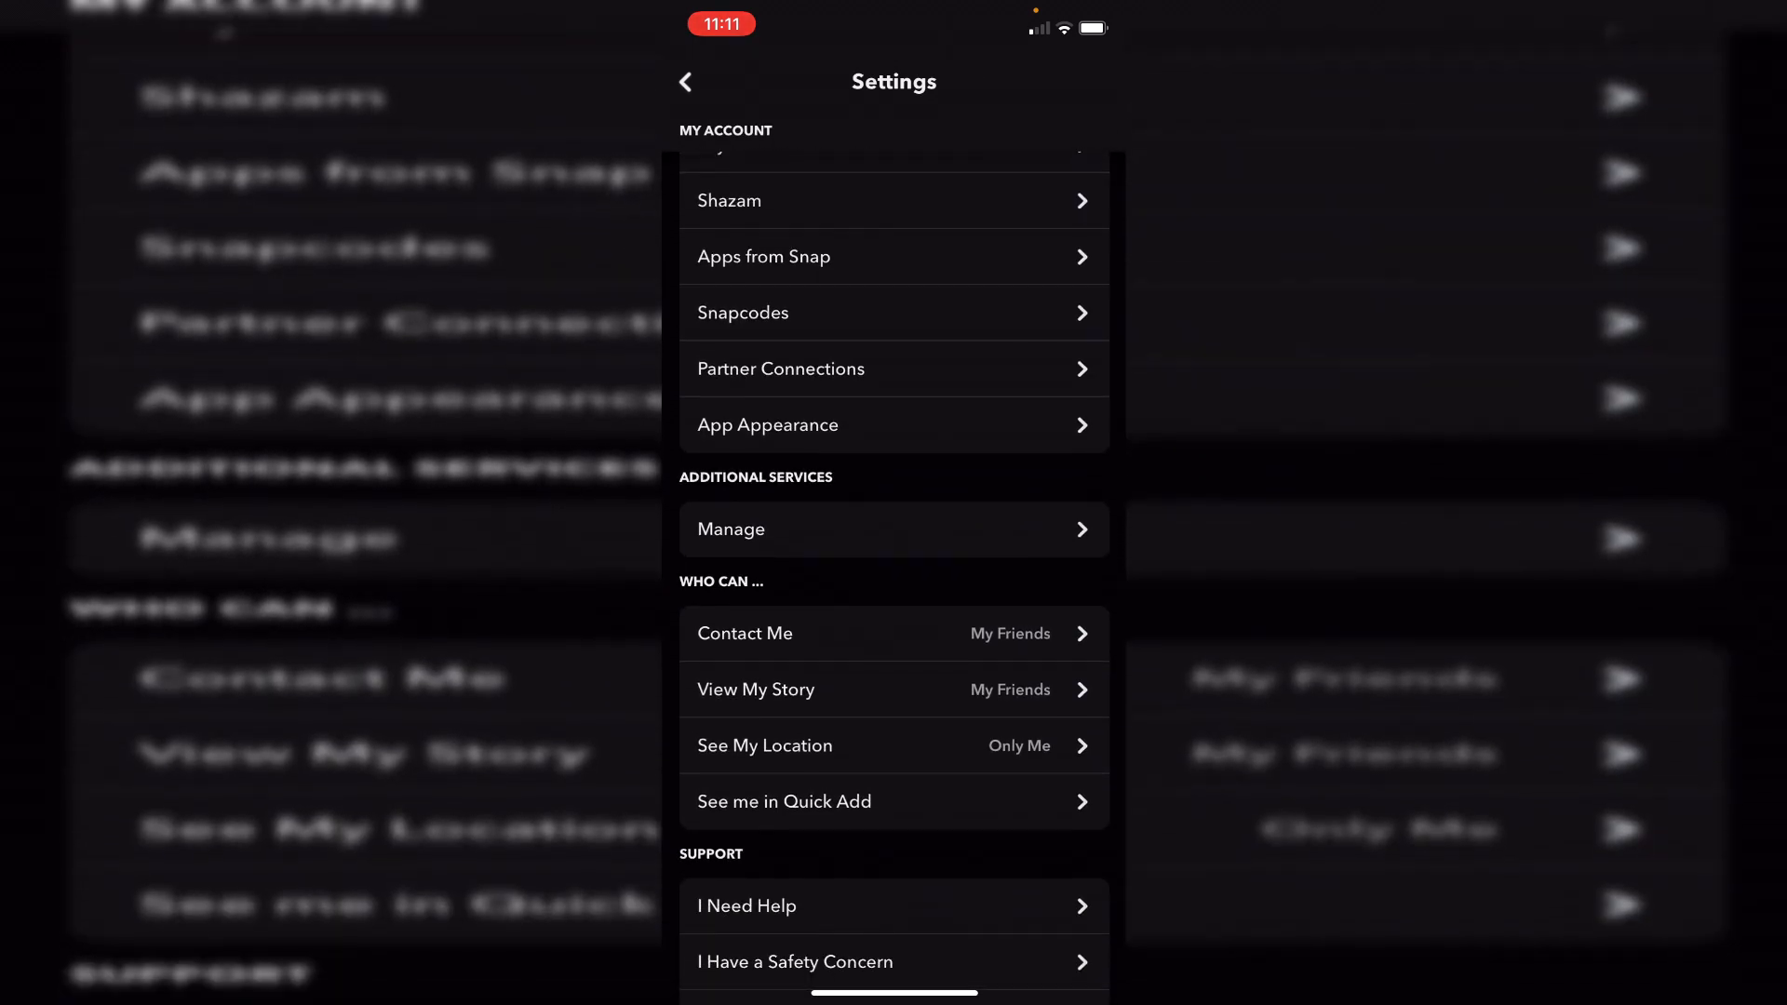
Step: Return to the camera screen with the dark appearance kept
click(687, 80)
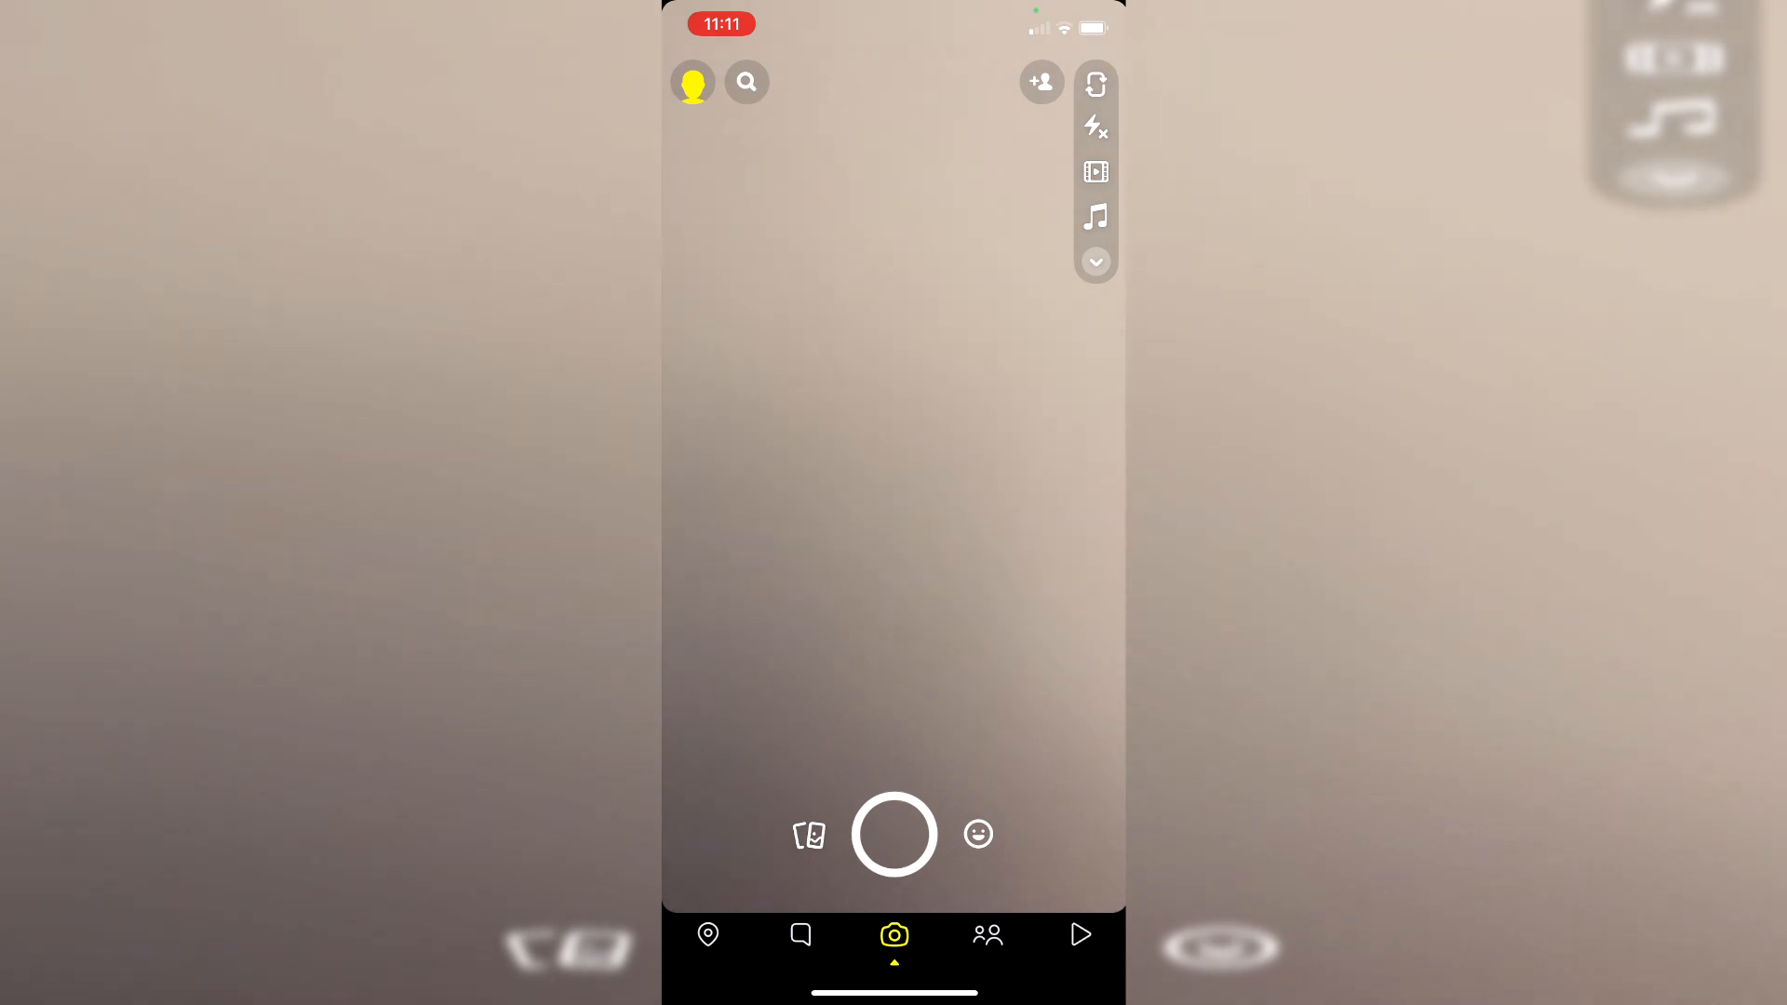